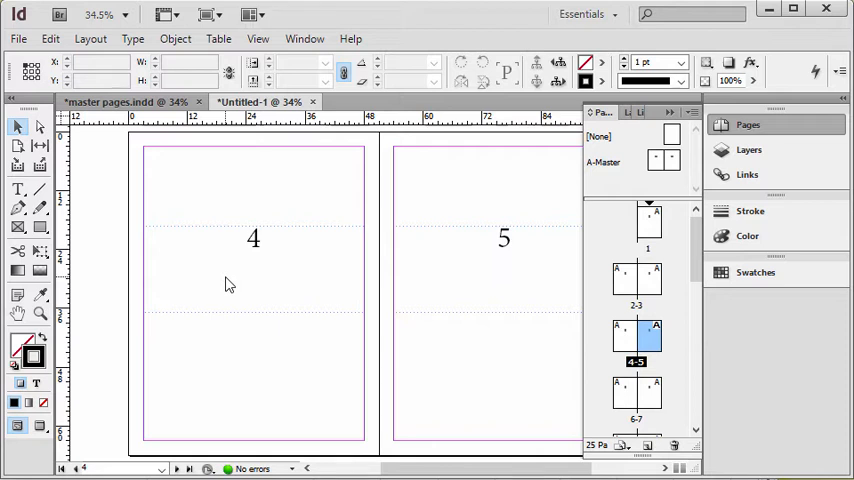
pyautogui.moveTo(513, 223)
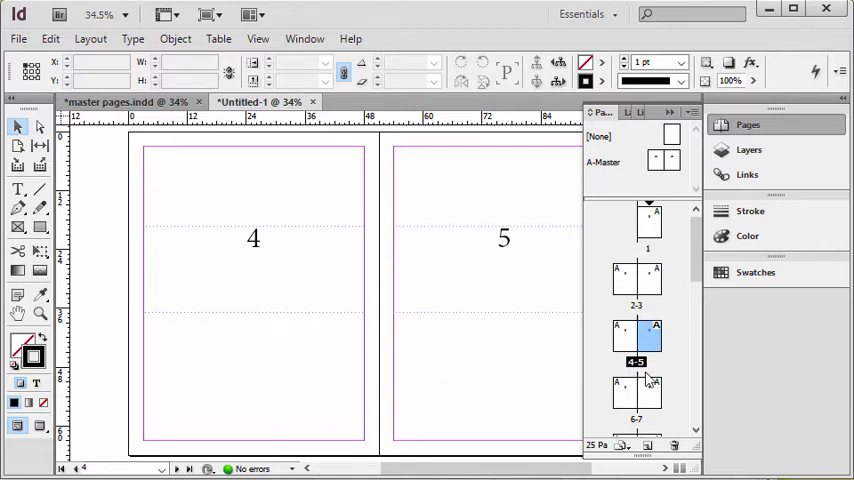
# Navigate to page 1 of the 25-page document from the Pages panel
pyautogui.scroll(-3)
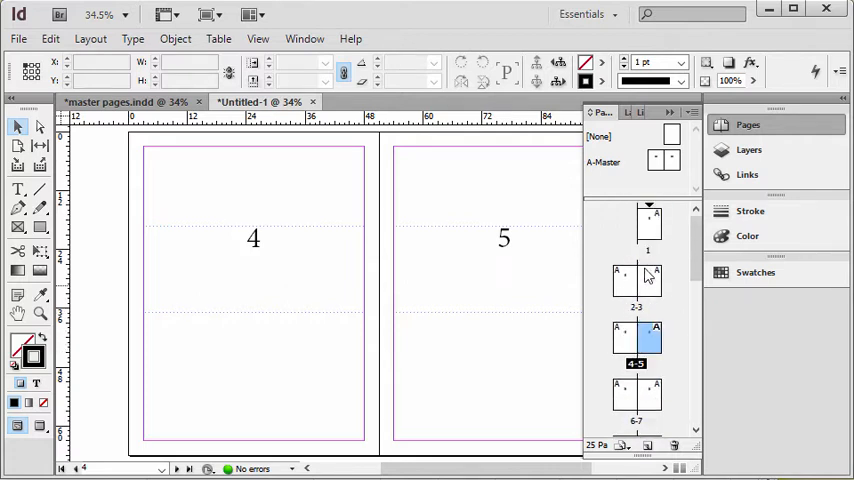
pyautogui.doubleClick(648, 222)
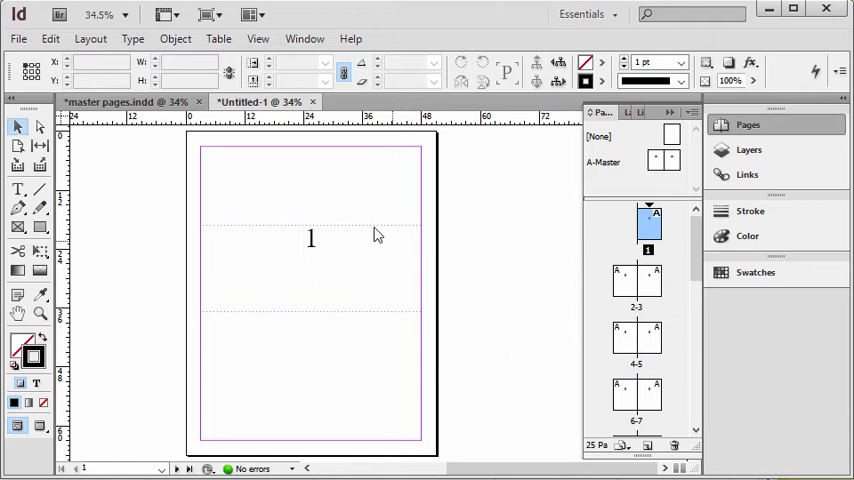
pyautogui.moveTo(308, 285)
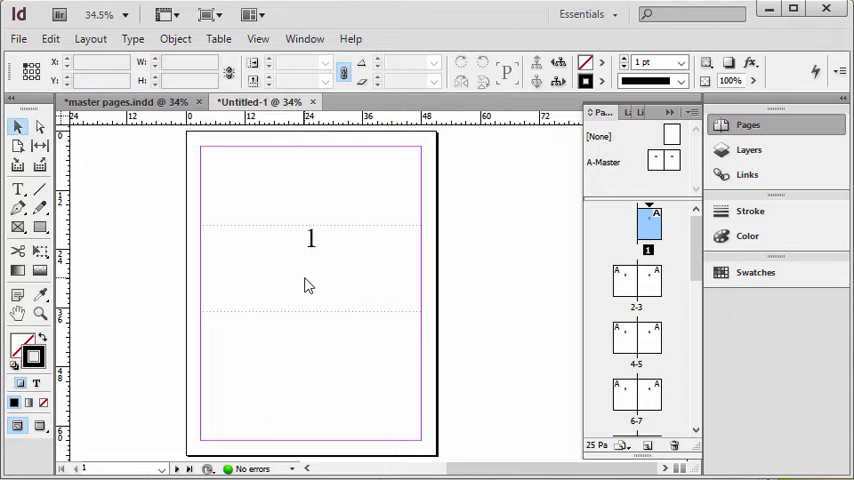
pyautogui.moveTo(321, 297)
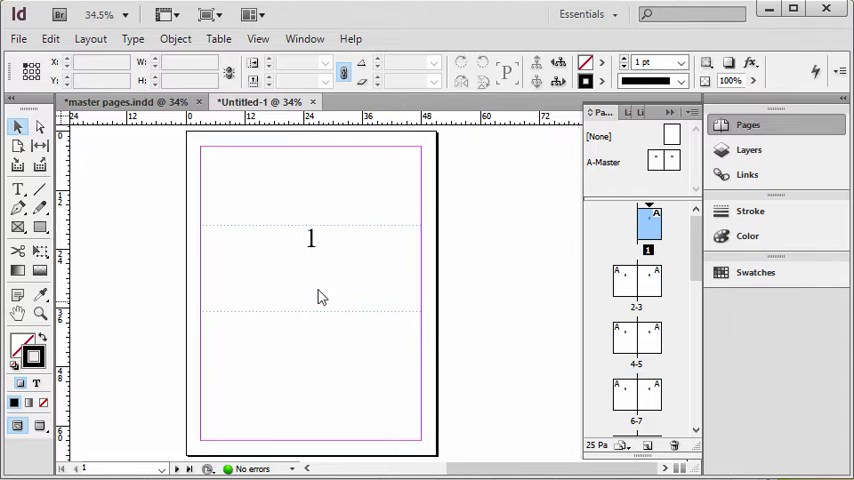
pyautogui.moveTo(165, 208)
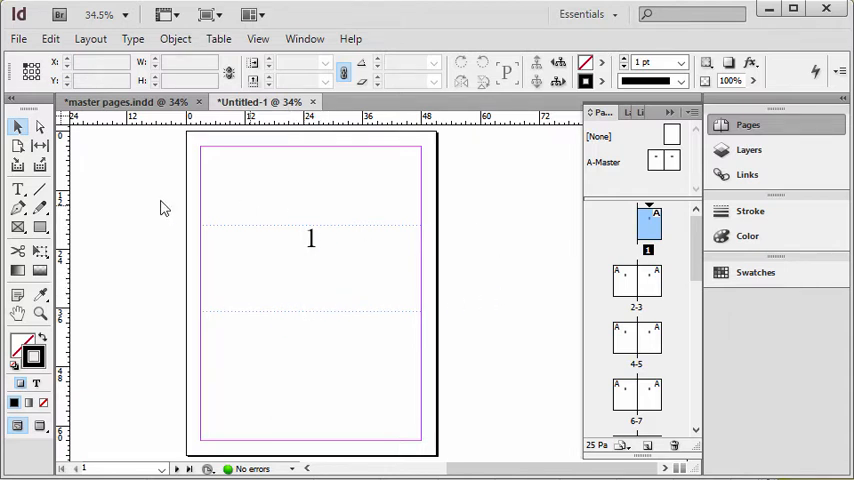
# Select the page 5 thumbnail as the start of the new section
pyautogui.click(649, 337)
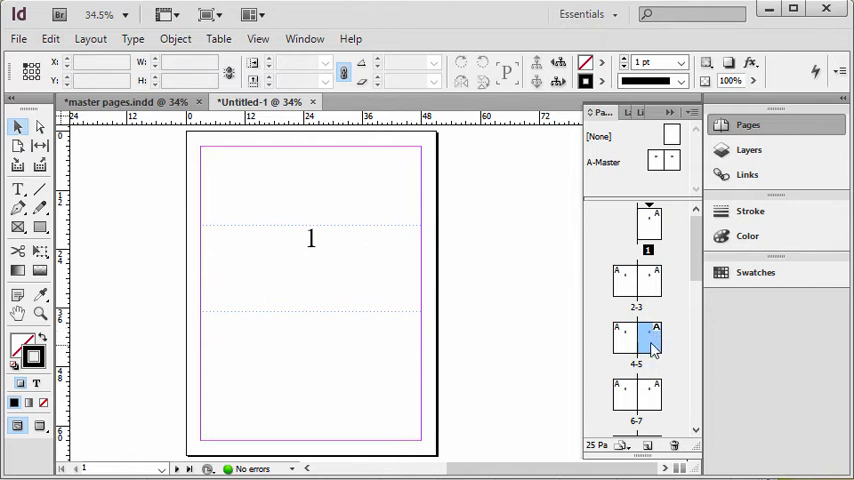
pyautogui.click(648, 225)
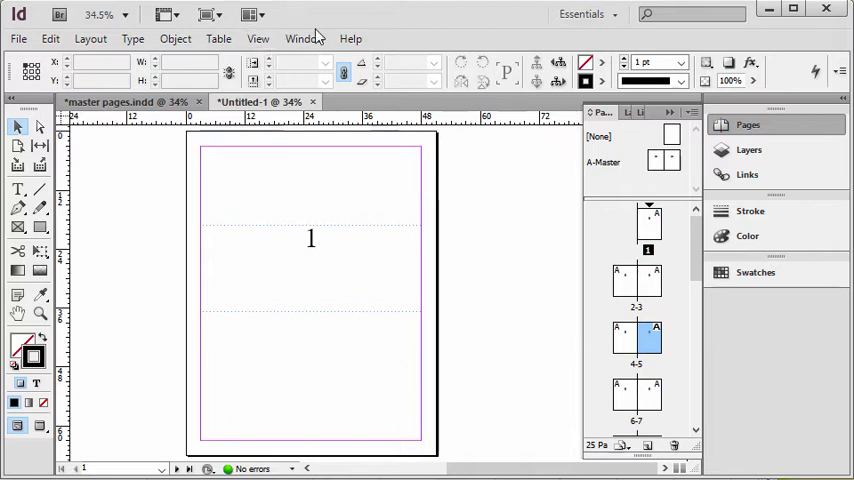
pyautogui.click(305, 38)
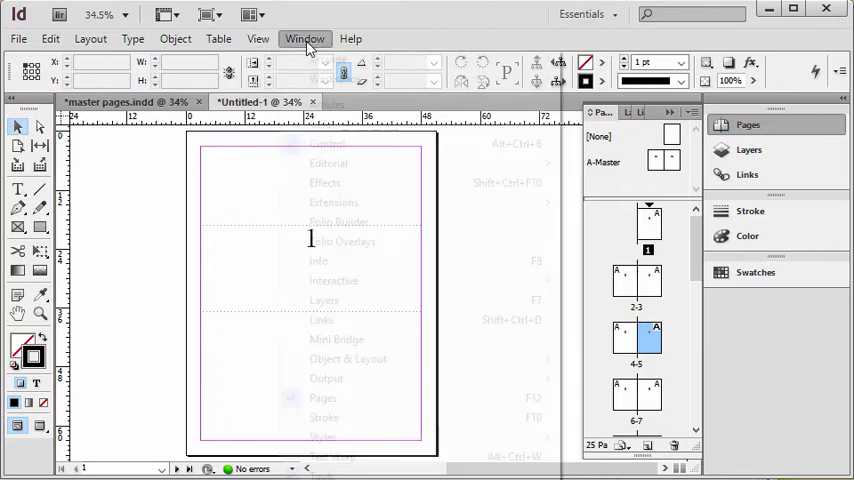
pyautogui.click(305, 38)
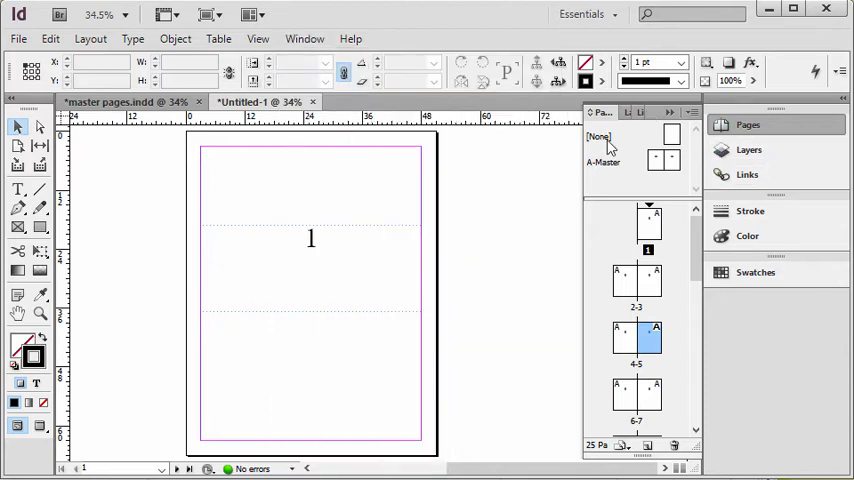
pyautogui.moveTo(603, 401)
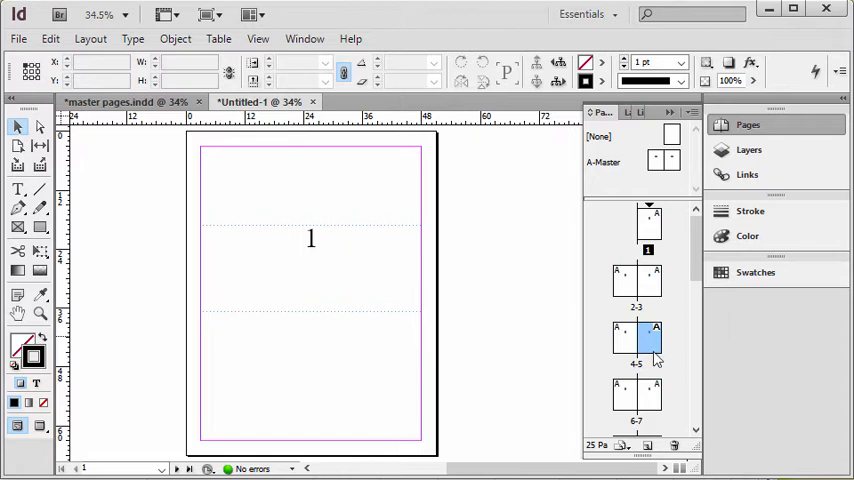
pyautogui.moveTo(650, 347)
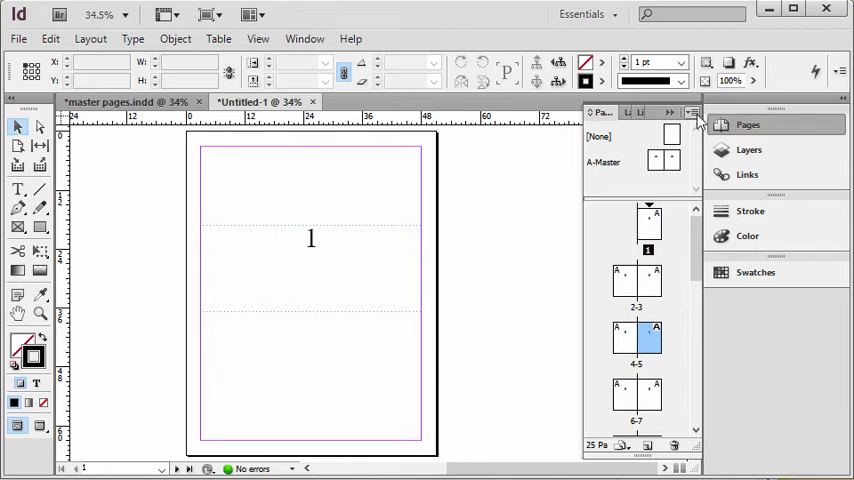
# Open Numbering & Section Options for page 5 from the Pages panel menu
pyautogui.click(692, 115)
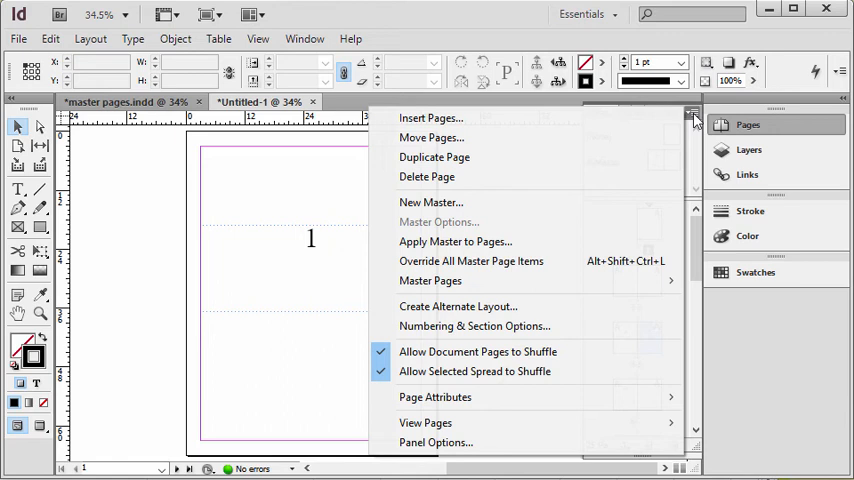
pyautogui.moveTo(365, 333)
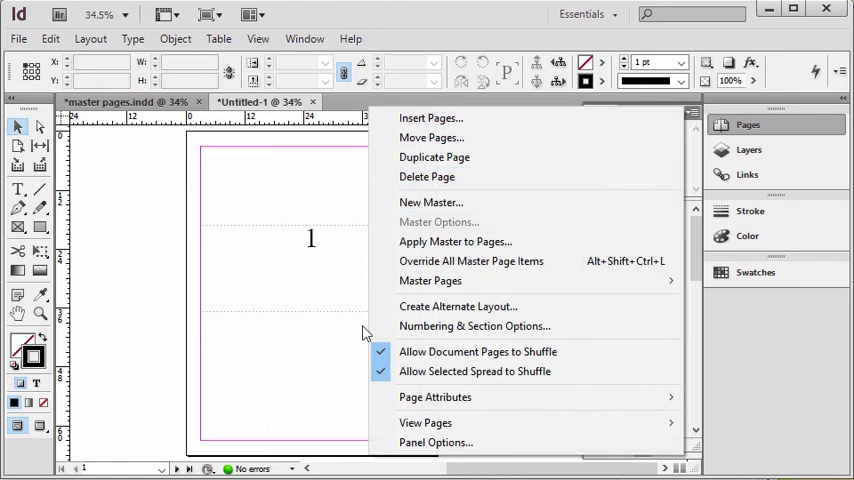
pyautogui.moveTo(474, 326)
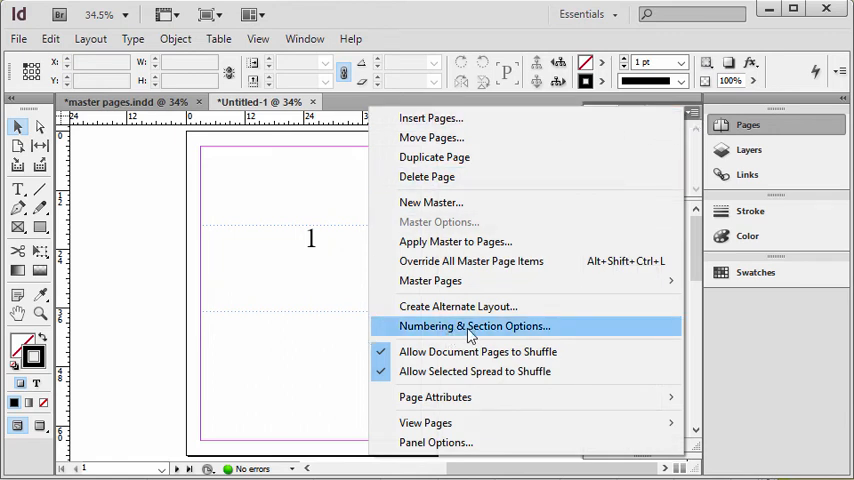
pyautogui.click(474, 326)
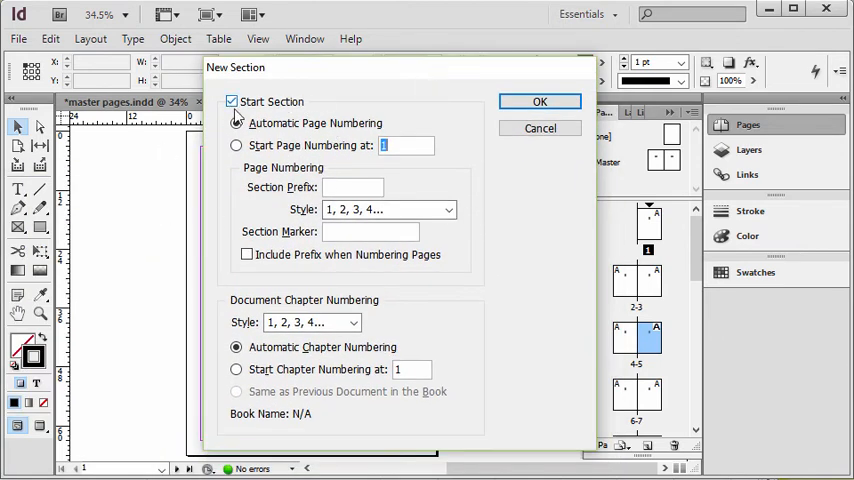
# Set the section to start page numbering at 1 with the 1, 2, 3 style
pyautogui.click(236, 123)
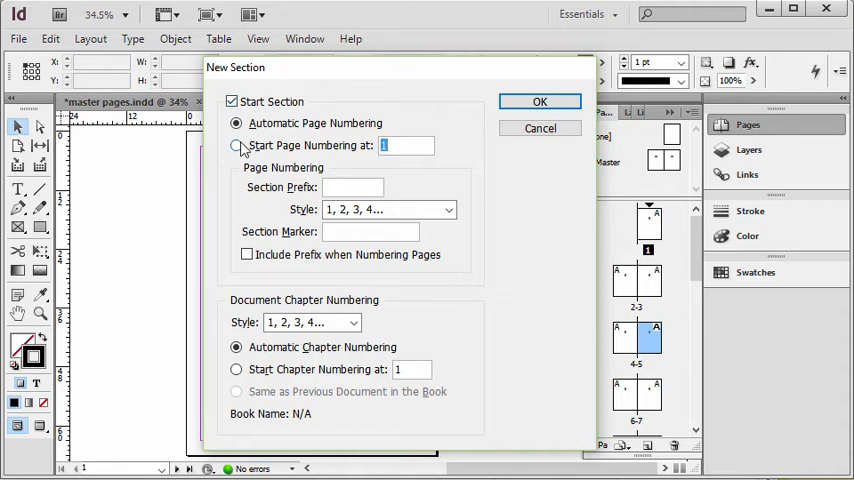
pyautogui.click(237, 145)
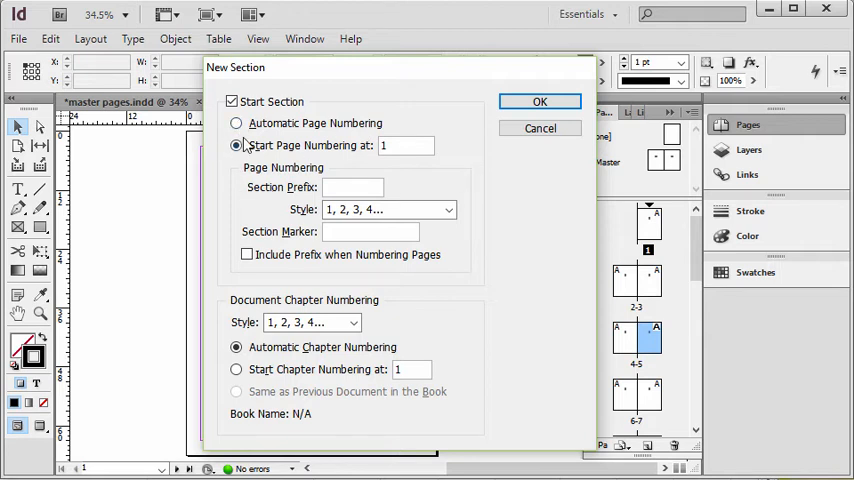
pyautogui.moveTo(370, 155)
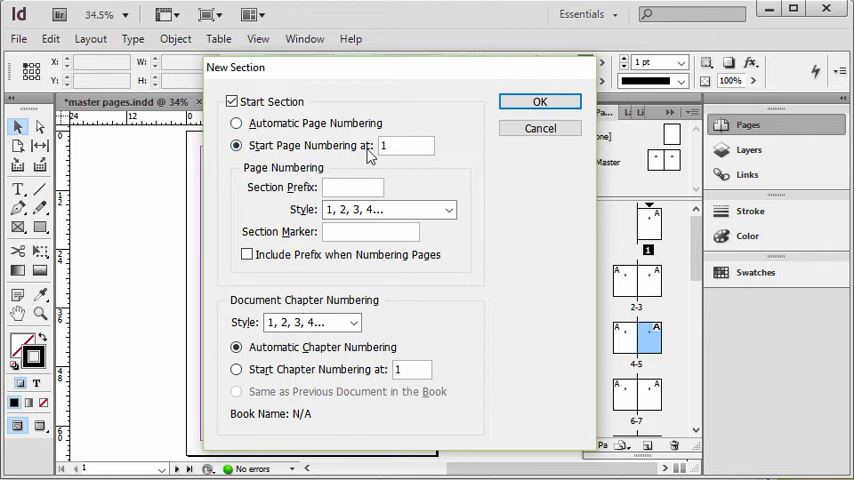
pyautogui.moveTo(246, 204)
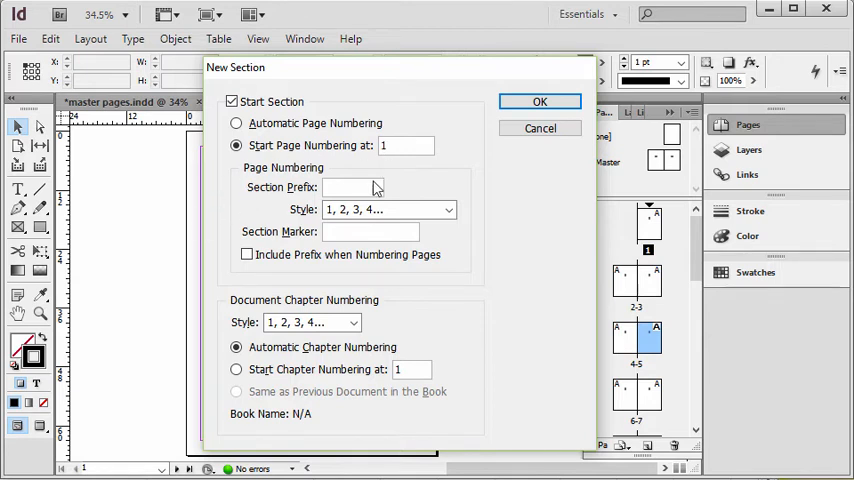
pyautogui.moveTo(345, 200)
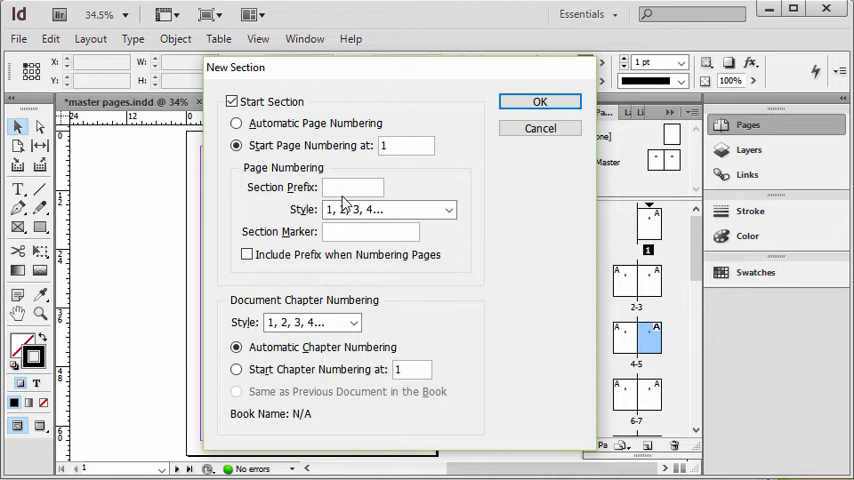
pyautogui.moveTo(330, 210)
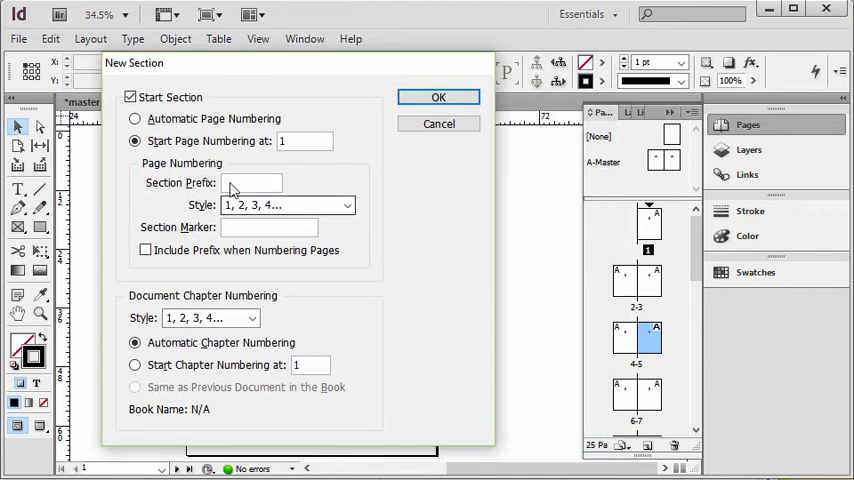
pyautogui.moveTo(287, 205)
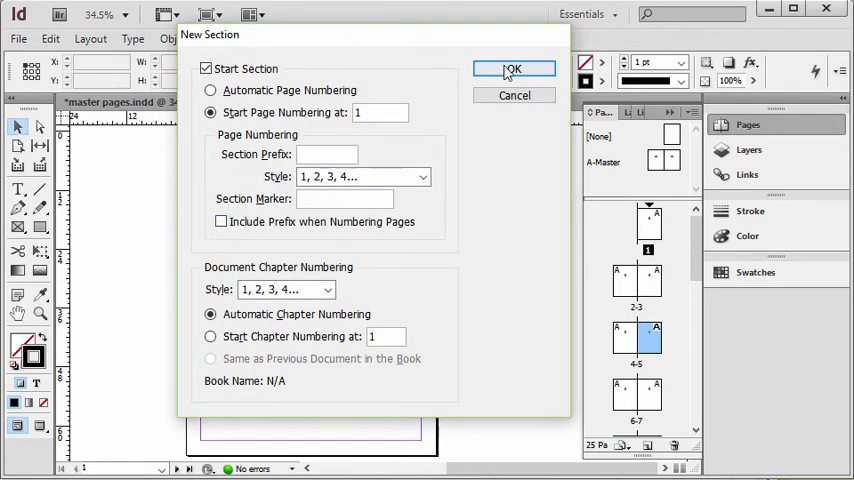
# Apply the new section so page 5 reads 1, accepting the duplicate-number warning
pyautogui.click(514, 68)
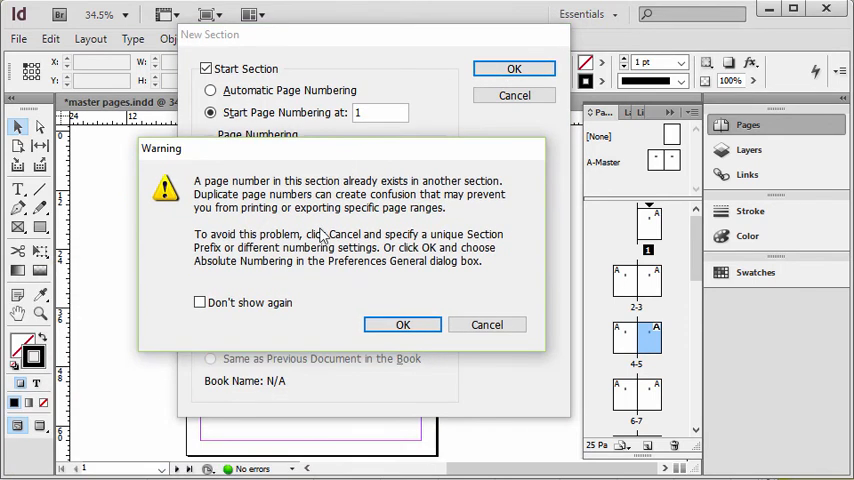
pyautogui.moveTo(415, 227)
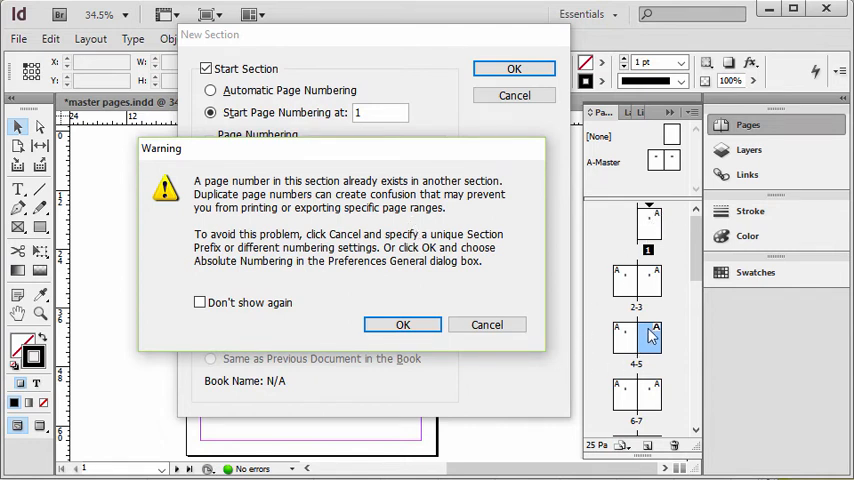
pyautogui.moveTo(635, 357)
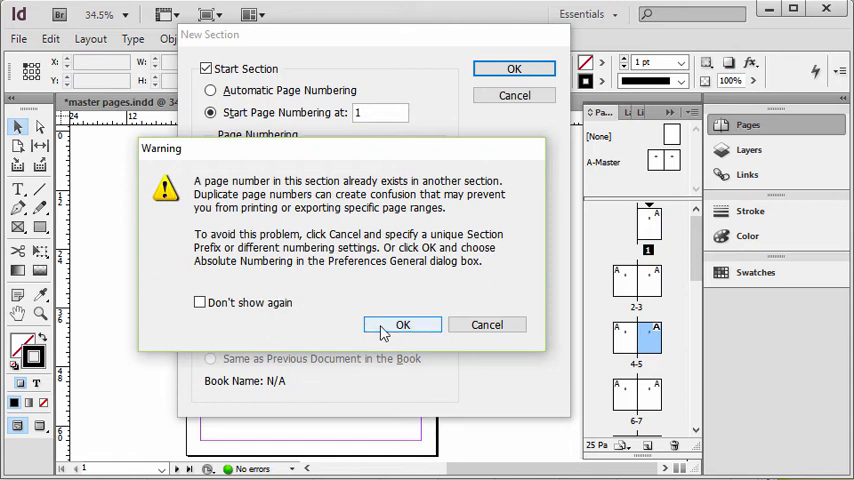
pyautogui.click(402, 324)
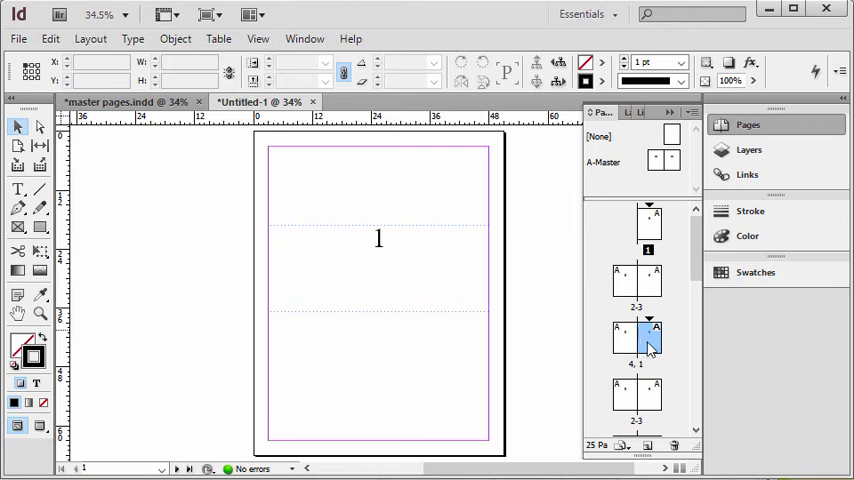
# Review the spread where page 4 sits beside page 1, then return to the first page
pyautogui.doubleClick(635, 340)
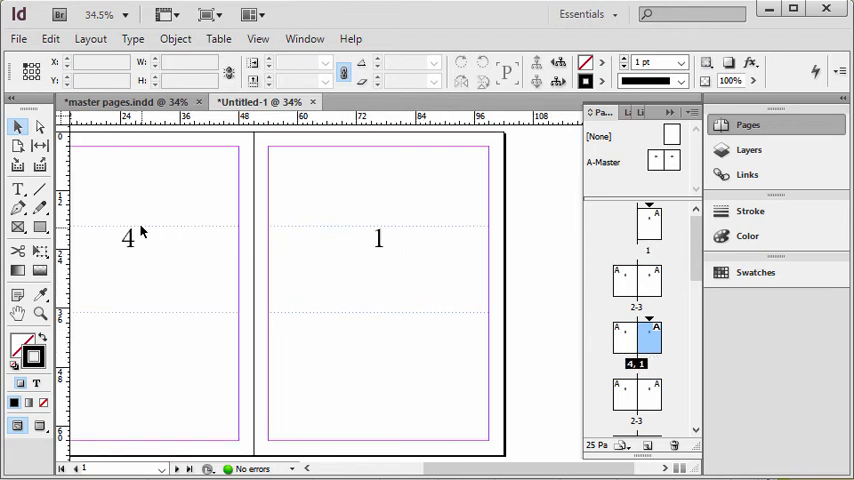
pyautogui.moveTo(392, 290)
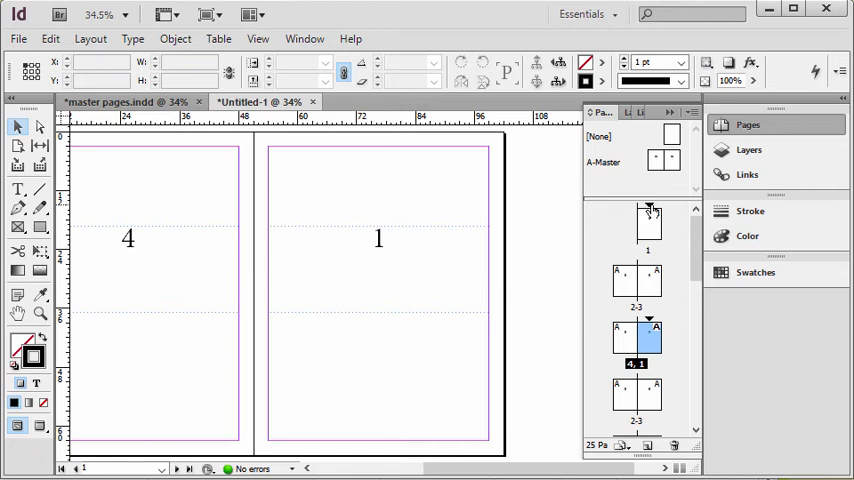
pyautogui.click(648, 222)
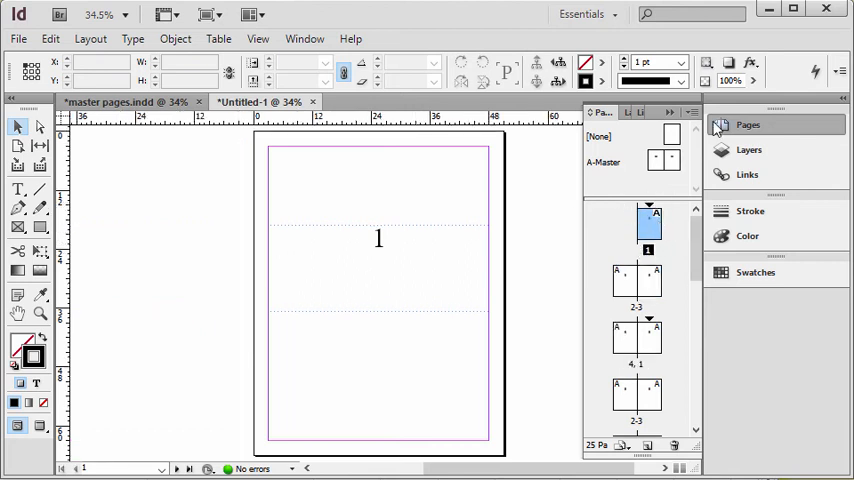
# Set the first section's numbering style to lowercase Roman i, ii, iii, iv
pyautogui.click(690, 112)
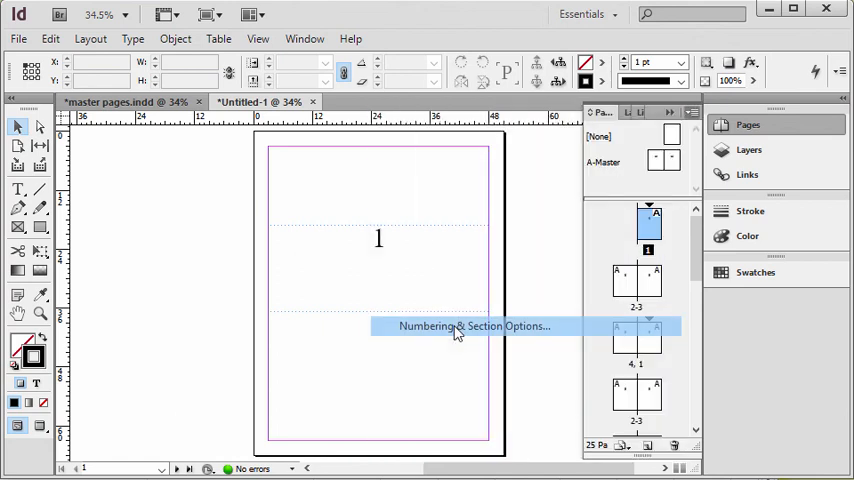
pyautogui.click(472, 326)
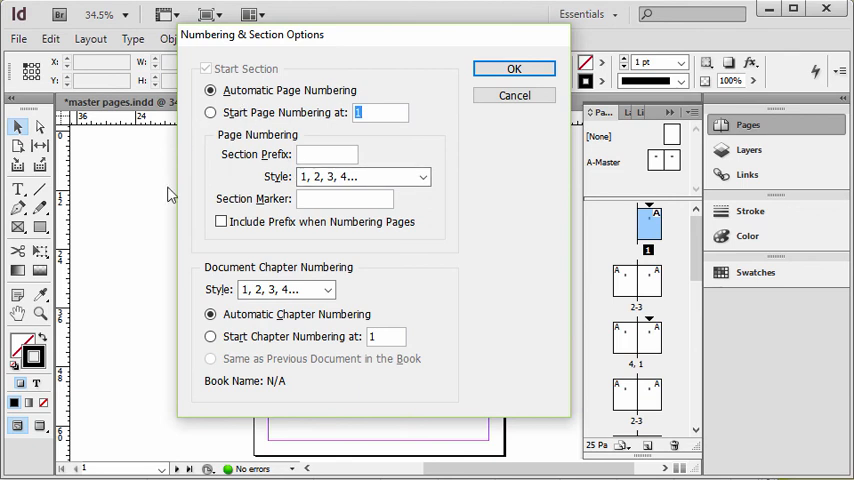
pyautogui.click(422, 176)
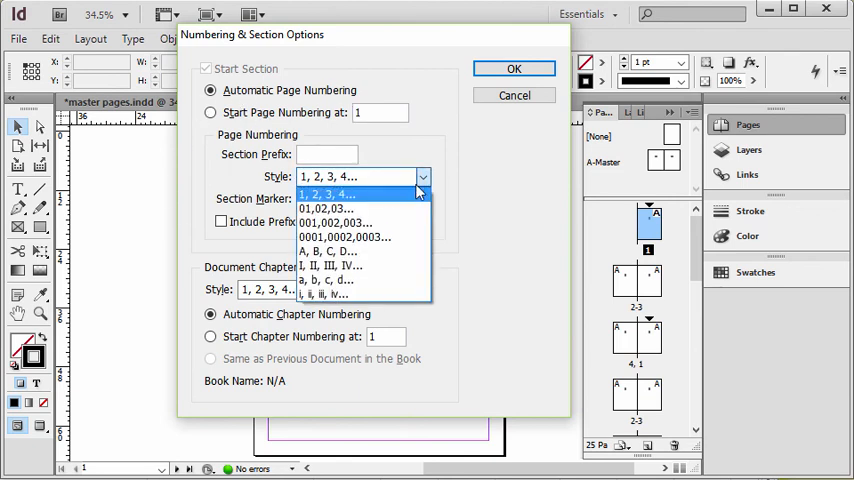
pyautogui.click(328, 294)
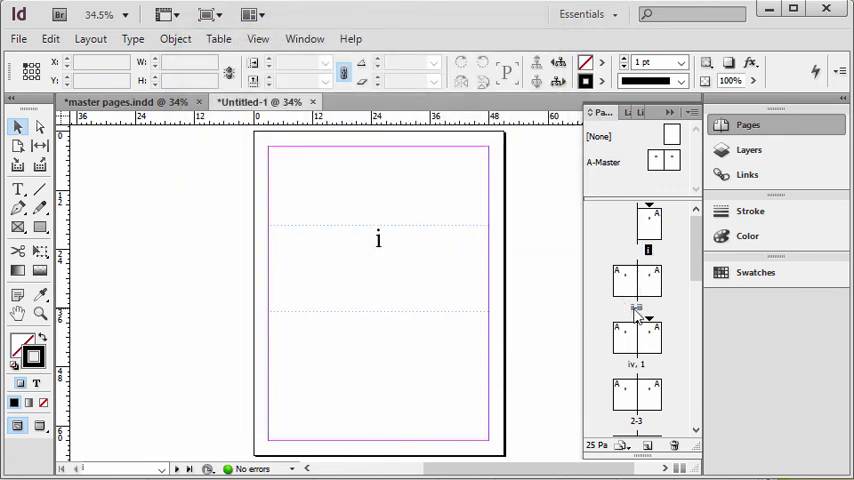
# View the ii–iii spread to confirm the Roman numeral page numbers
pyautogui.doubleClick(636, 278)
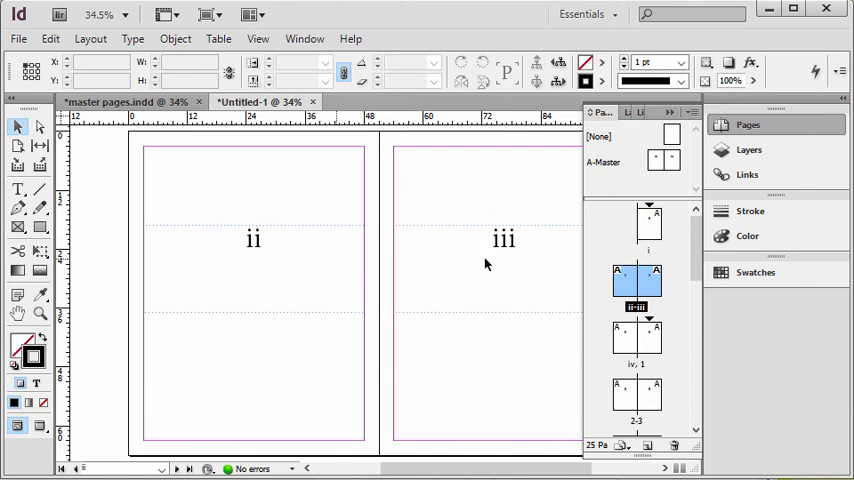
pyautogui.moveTo(501, 207)
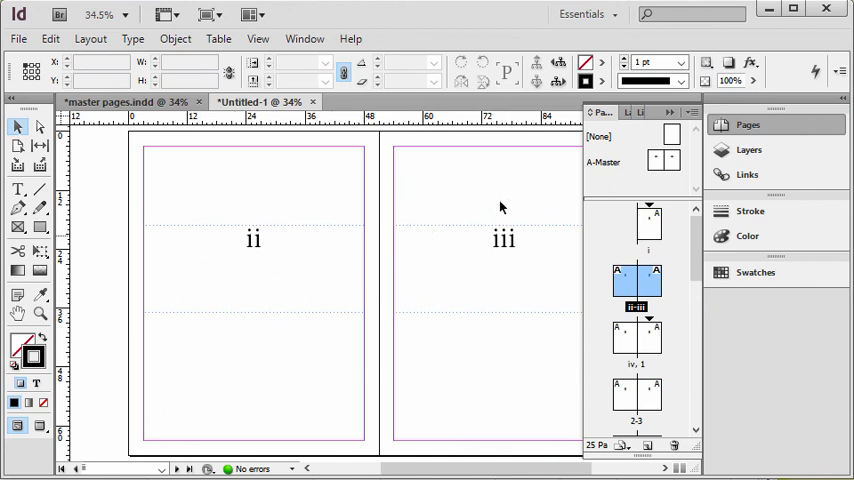